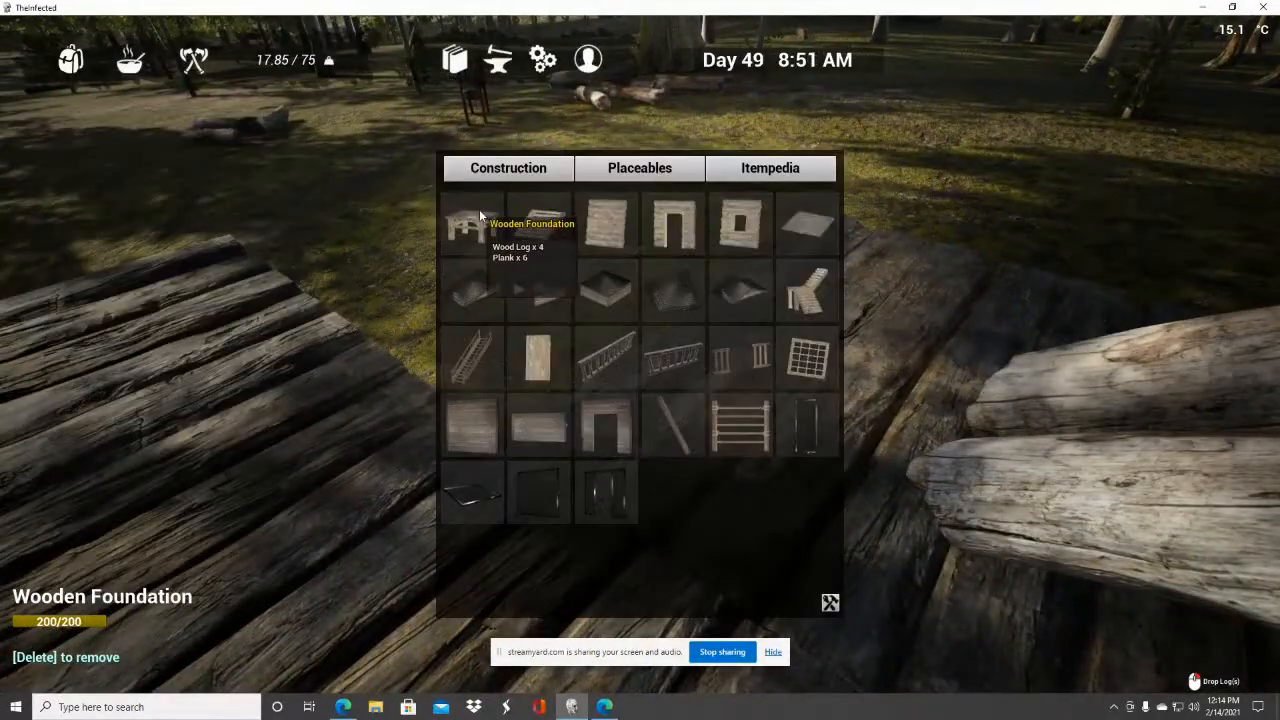
Choose a wooden foundation from the Construction catalogue to extend the platform.
{"action": "left_click", "coordinate": [472, 224]}
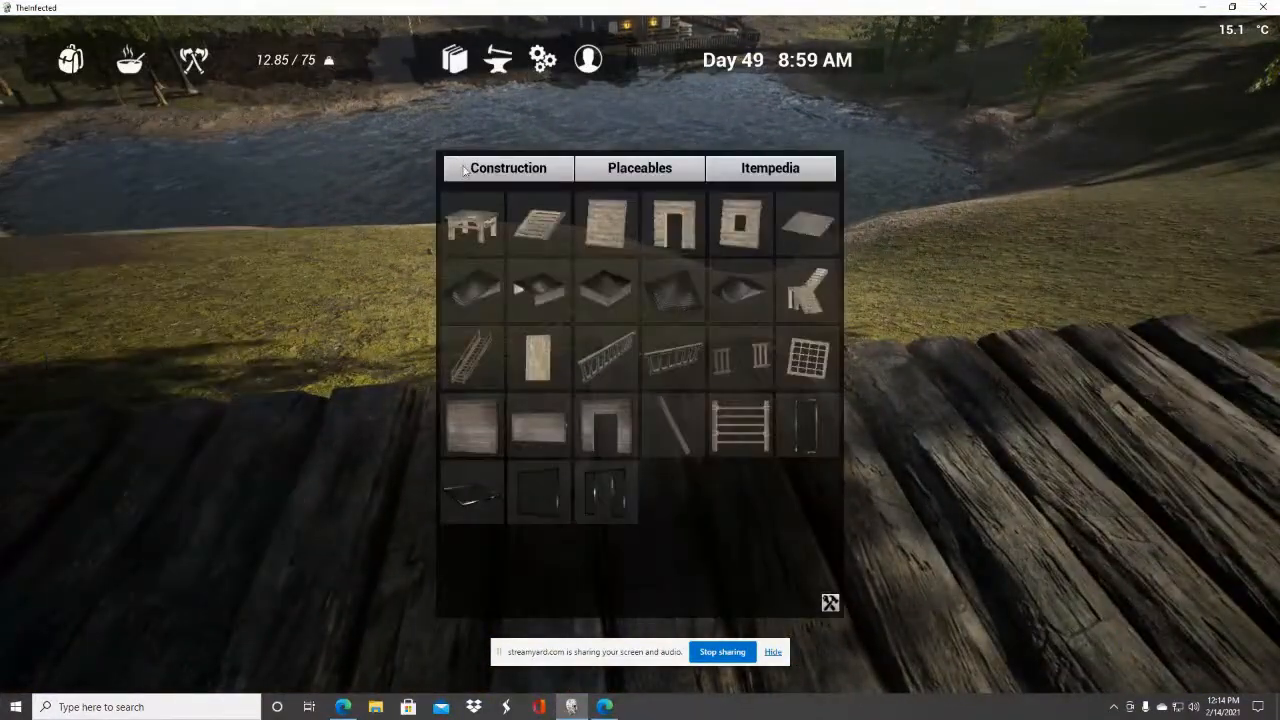
Pick another wooden foundation so its green preview sits beside the platform.
{"action": "left_click", "coordinate": [472, 222]}
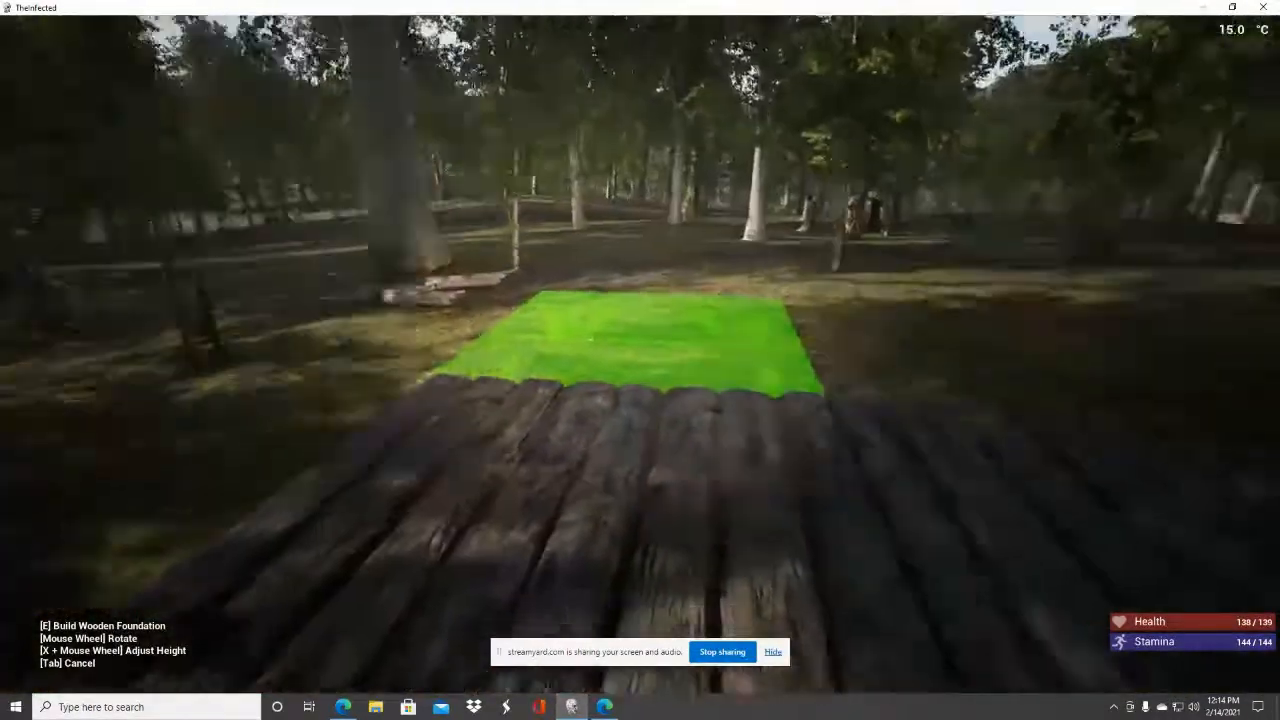
{"action": "mouse_move", "coordinate": [1180, 174]}
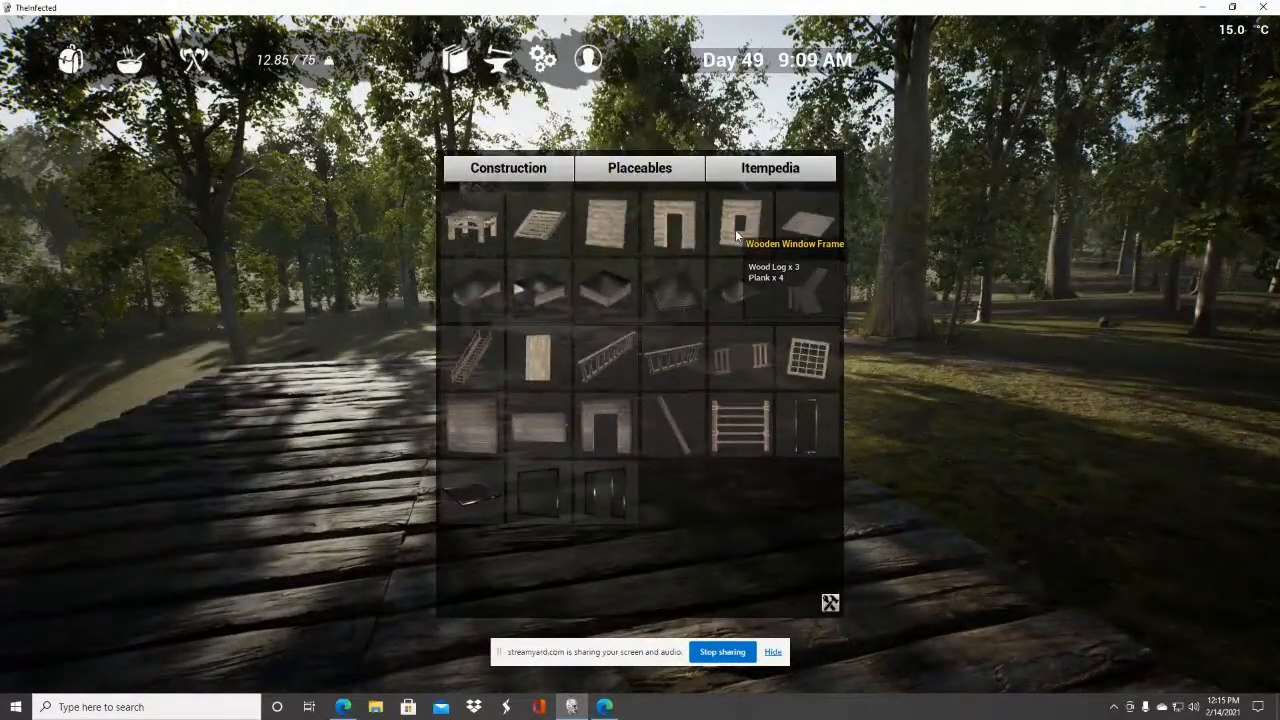
Choose a wooden window frame to build into the powerhouse wall.
{"action": "left_click", "coordinate": [740, 222]}
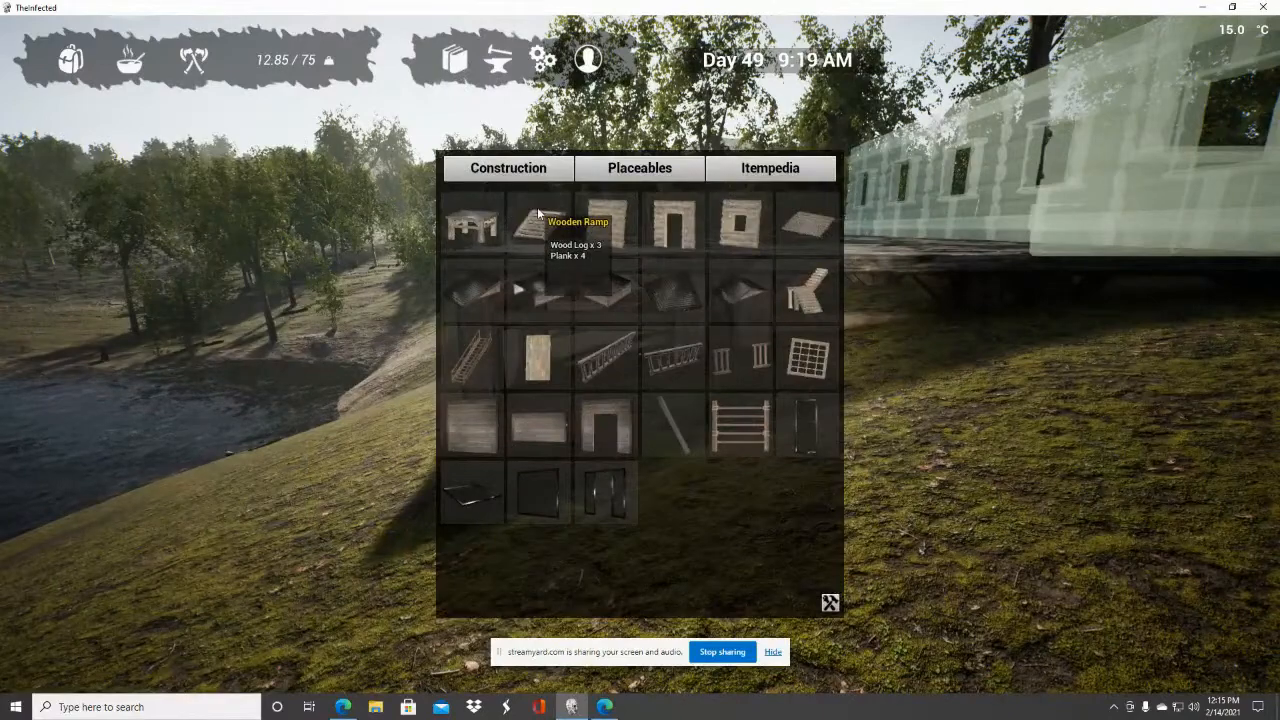
{"action": "left_click", "coordinate": [578, 222]}
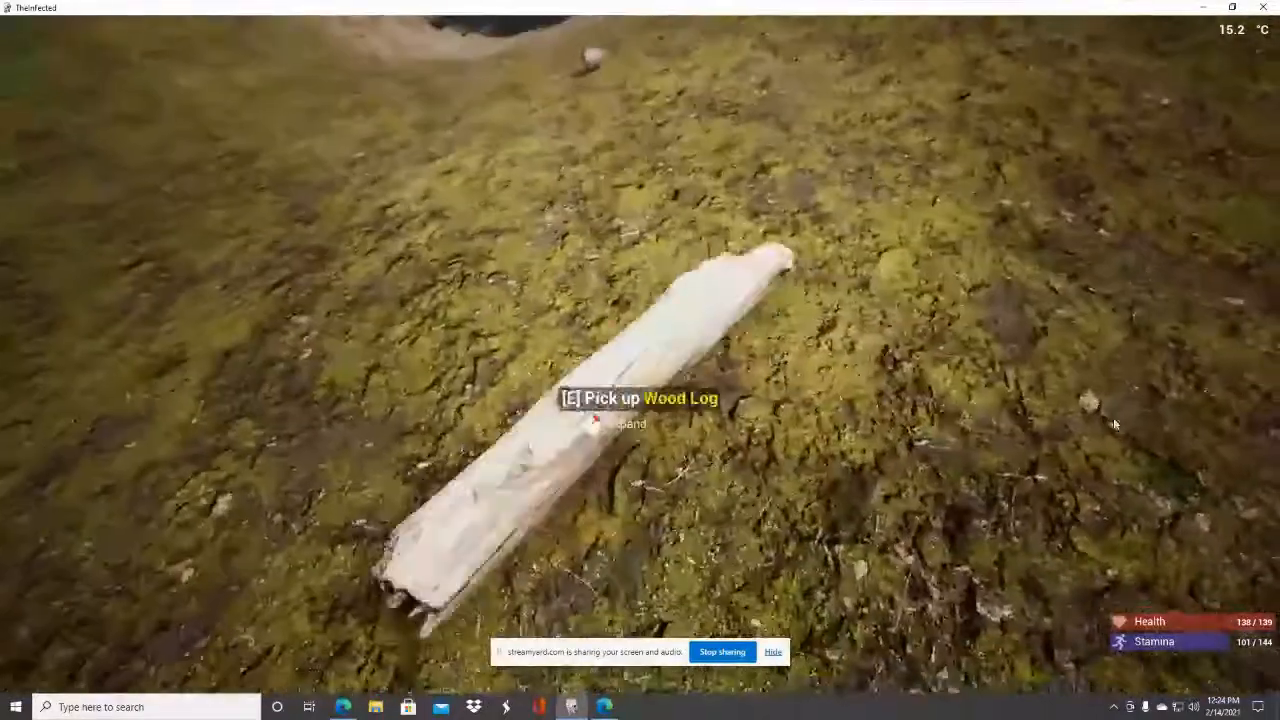
Gather the loose wood log lying on the mossy ground.
{"action": "key", "text": "e"}
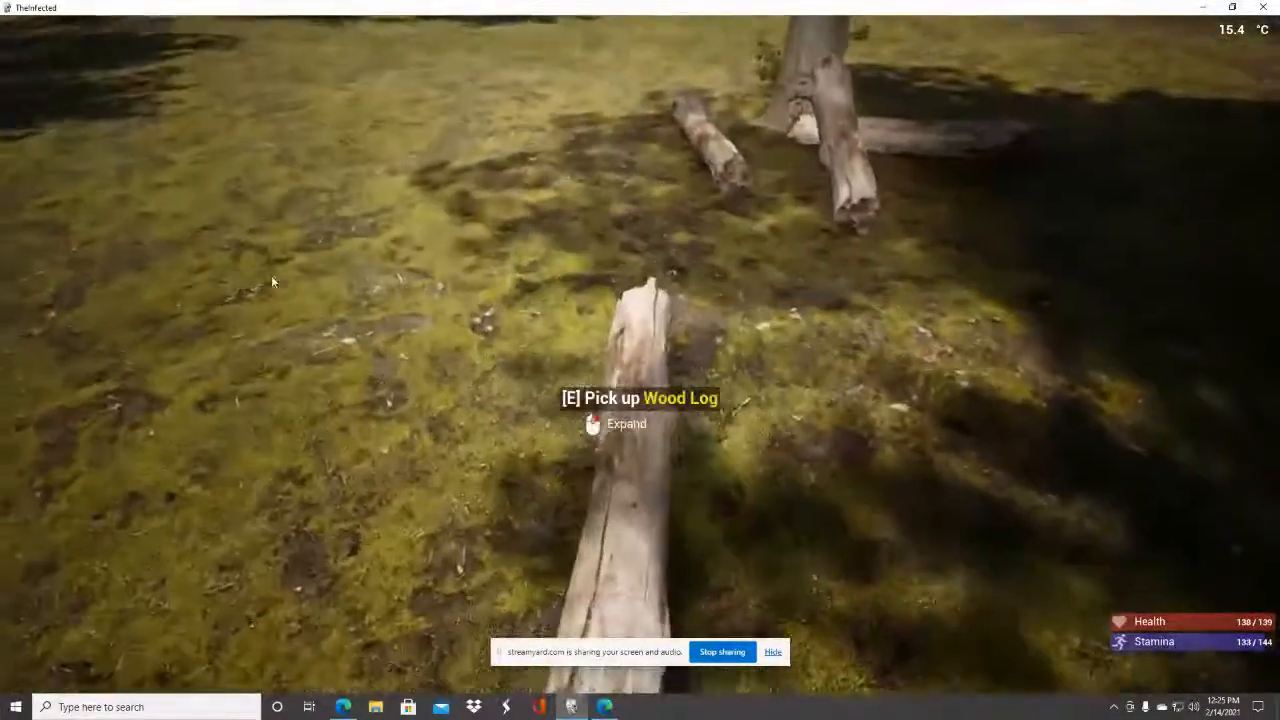
Enter the cabin and interact with the storage container, bringing up the plant fiber drop prompt.
{"action": "key", "text": "e"}
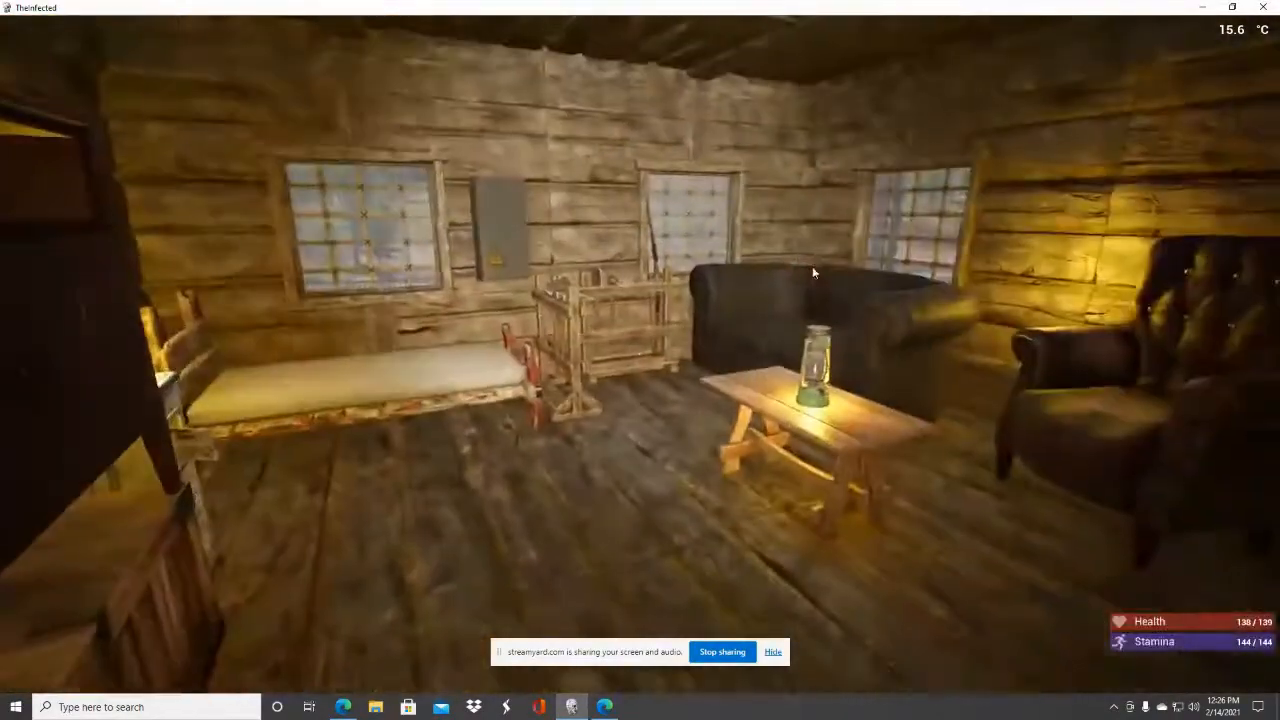
{"action": "key", "text": "e"}
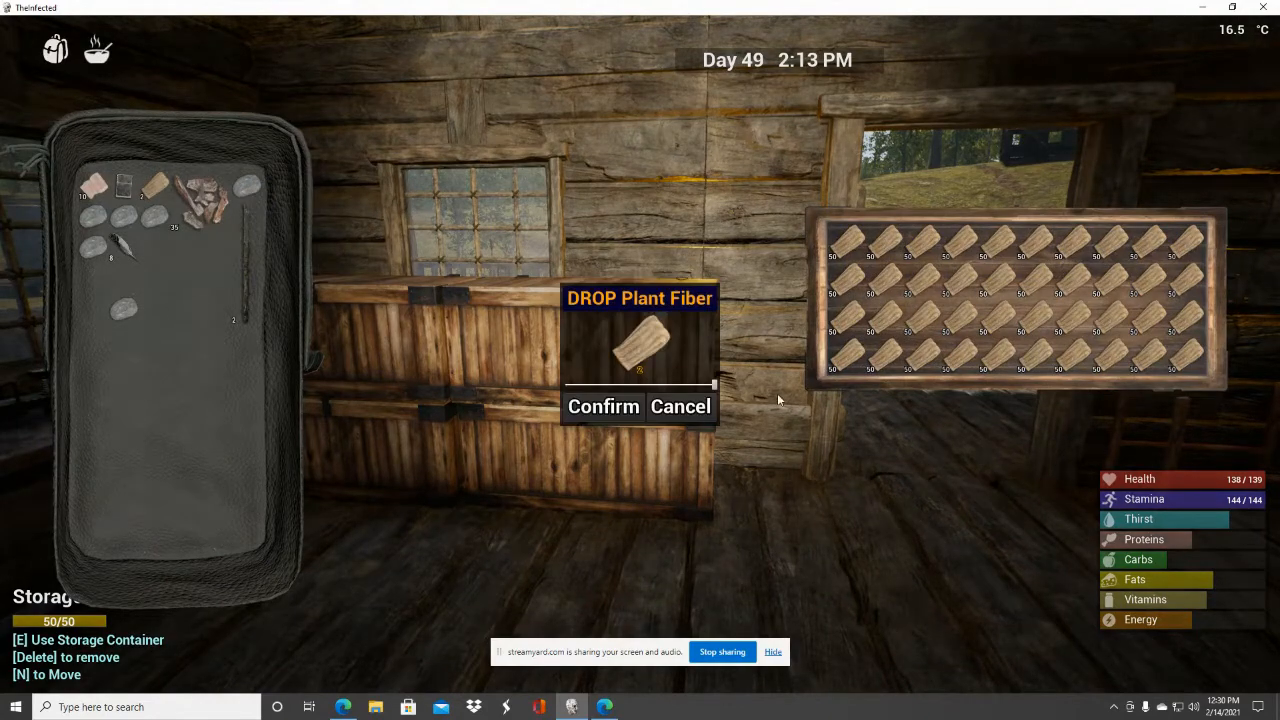
Cancel the Drop Plant Fiber prompt, keeping the fiber in the crate.
{"action": "left_click", "coordinate": [604, 406]}
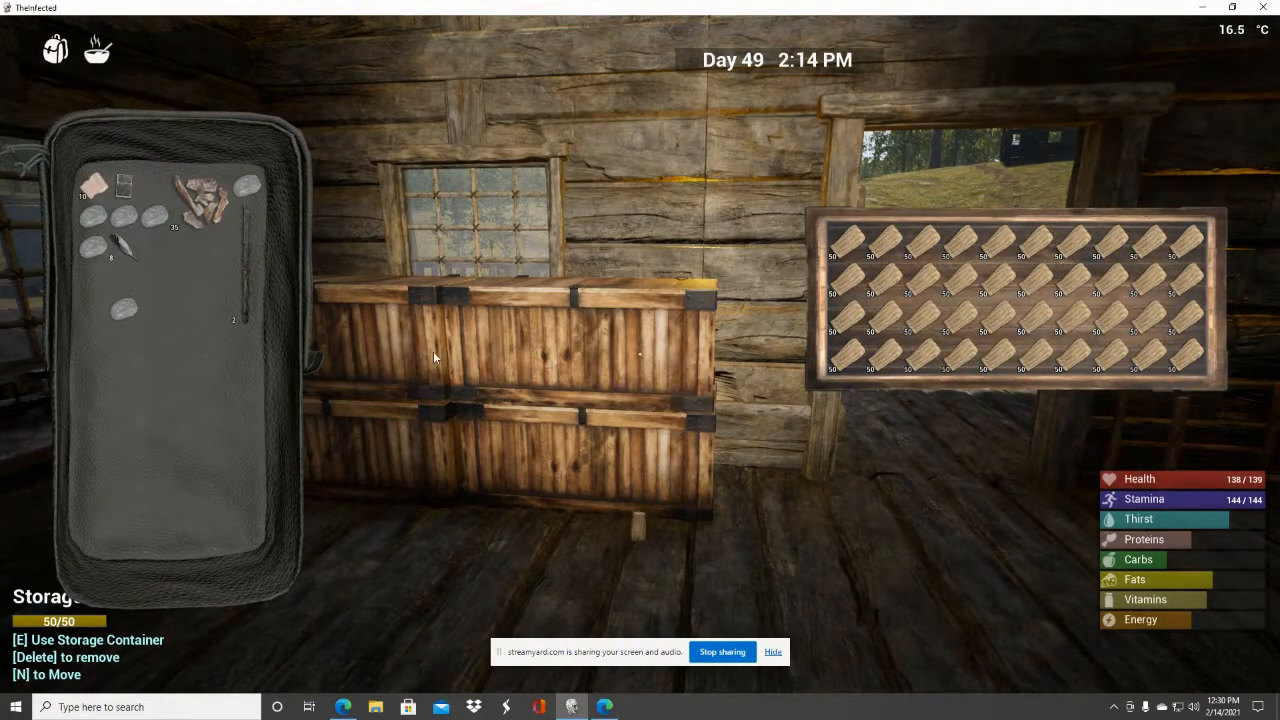
{"action": "mouse_move", "coordinate": [248, 190]}
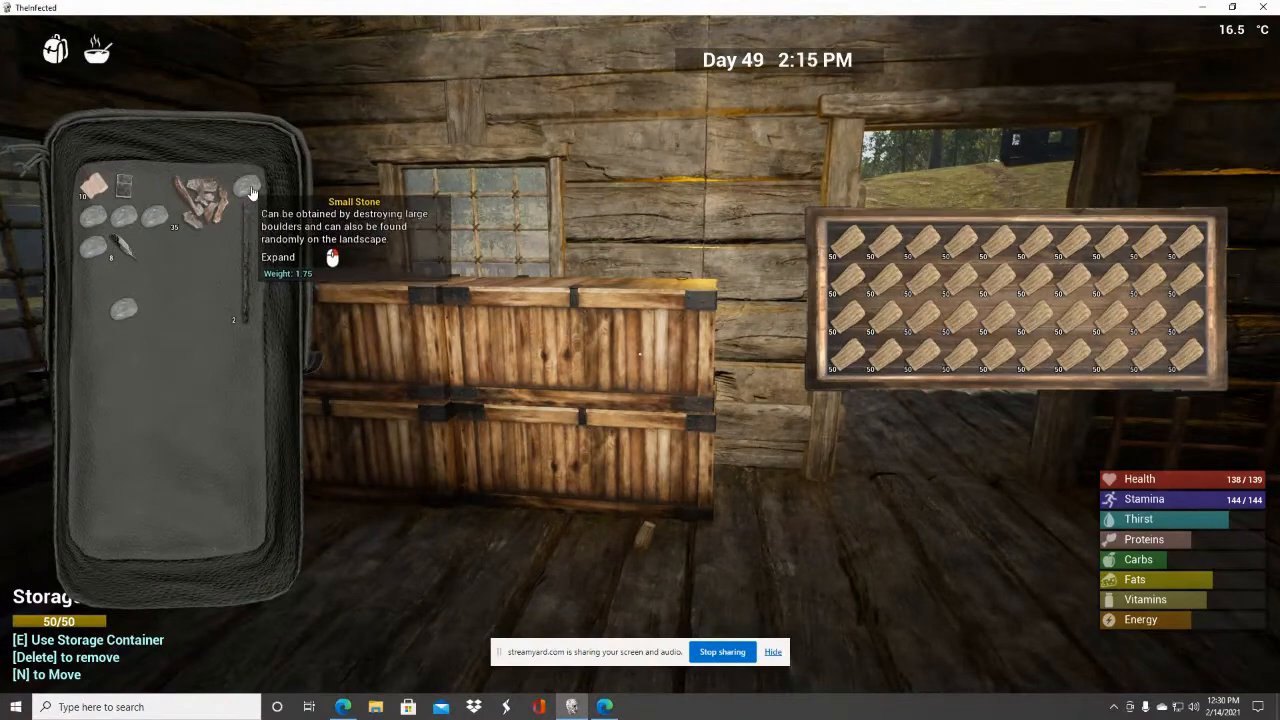
{"action": "mouse_move", "coordinate": [4, 292]}
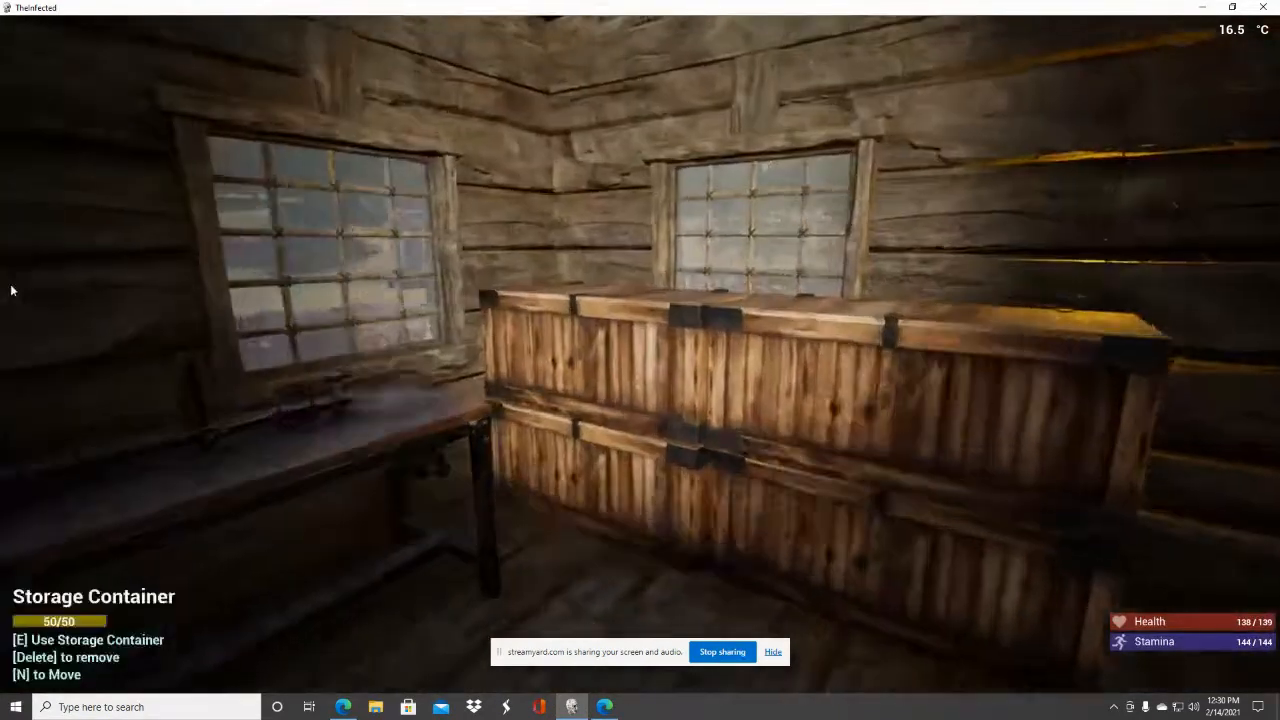
{"action": "key", "text": "e"}
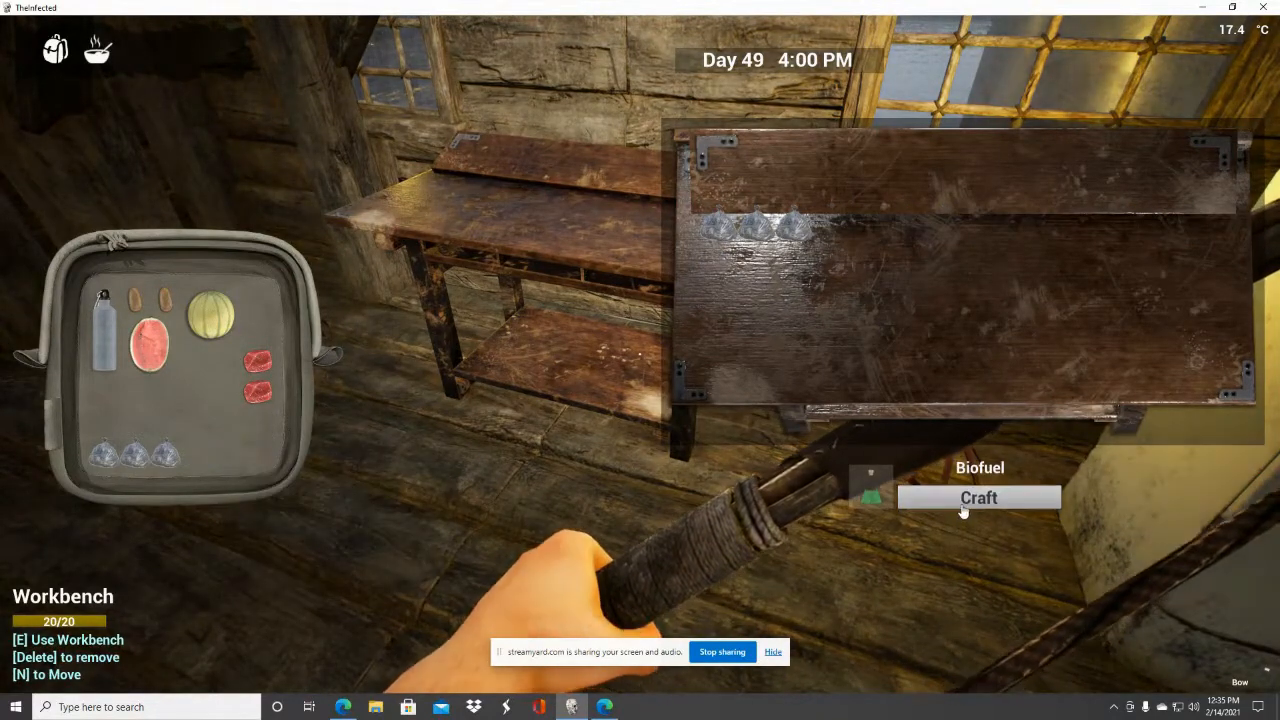
{"action": "mouse_move", "coordinate": [1046, 478]}
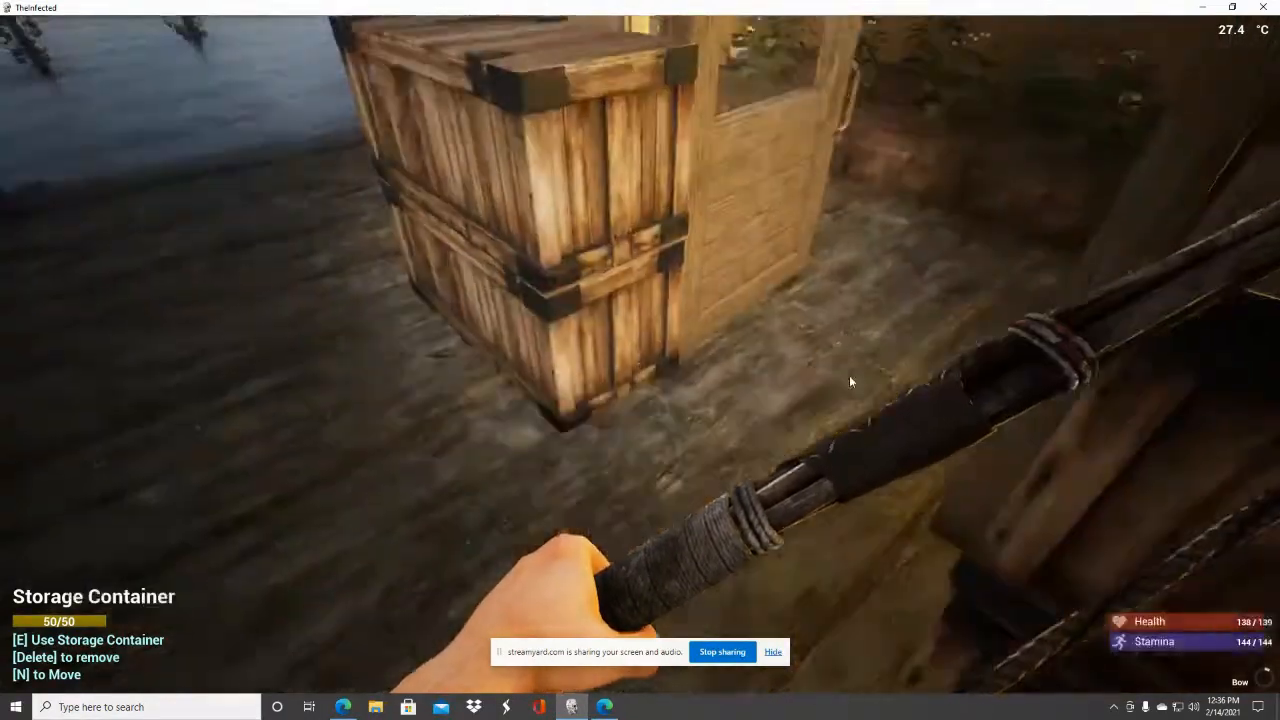
Use the workbench, move the backpack bags onto it and attempt to craft Biofuel.
{"action": "key", "text": "e"}
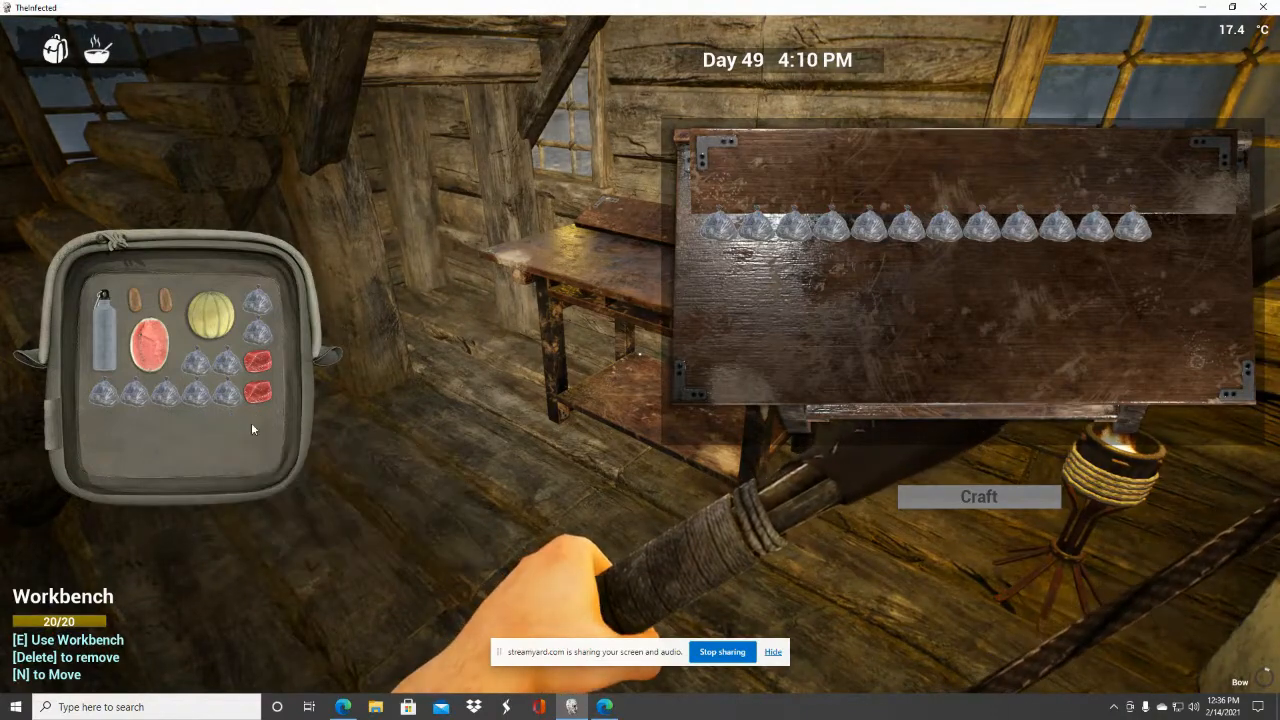
{"action": "left_click", "coordinate": [978, 496]}
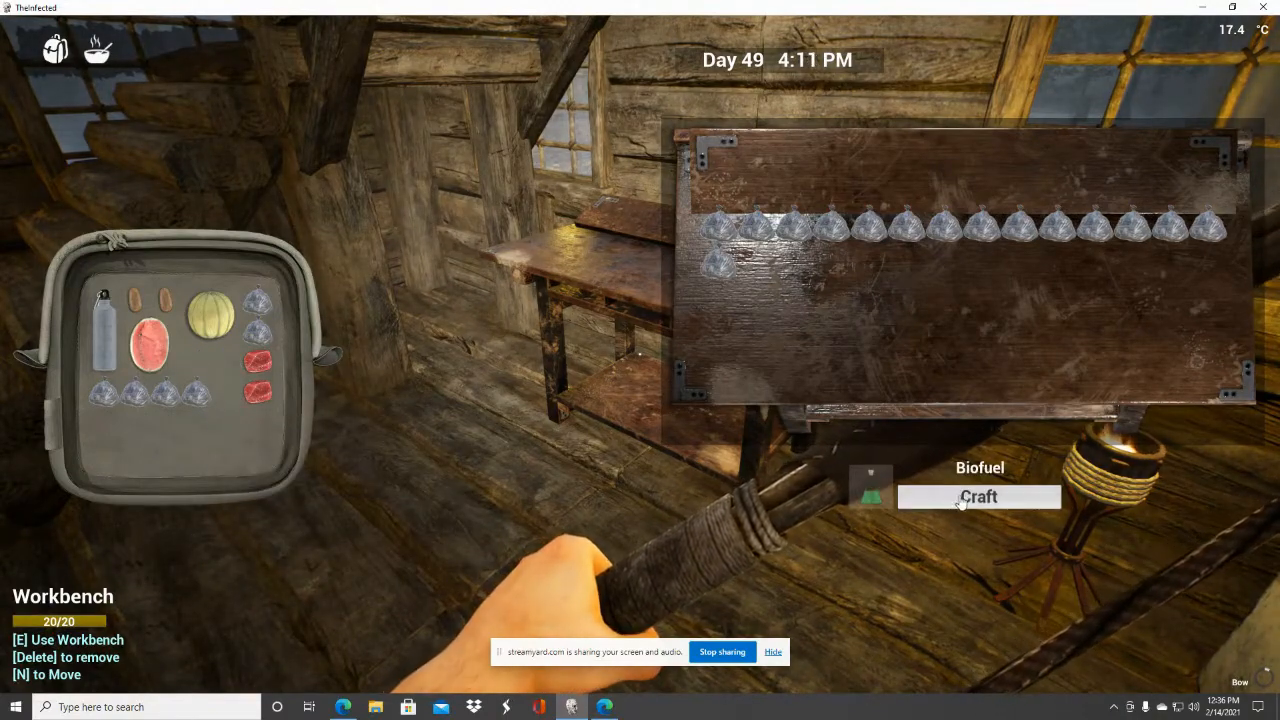
{"action": "left_click", "coordinate": [978, 496]}
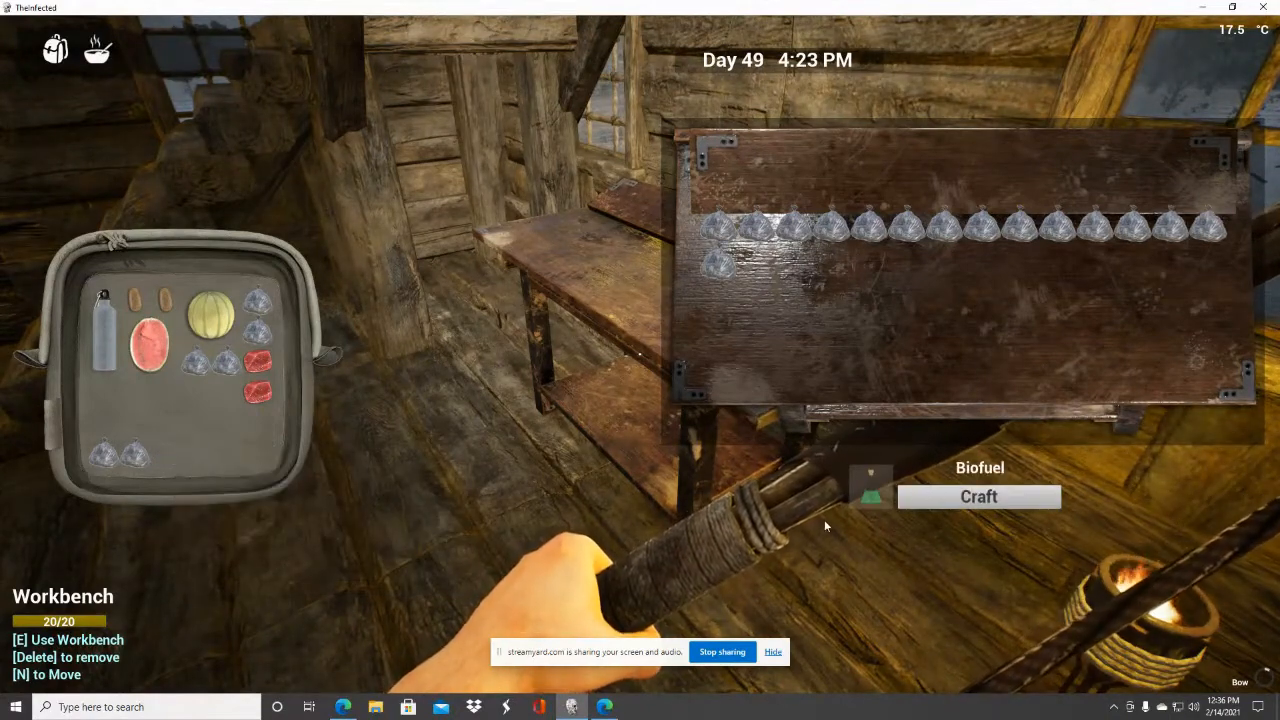
{"action": "left_click", "coordinate": [978, 496]}
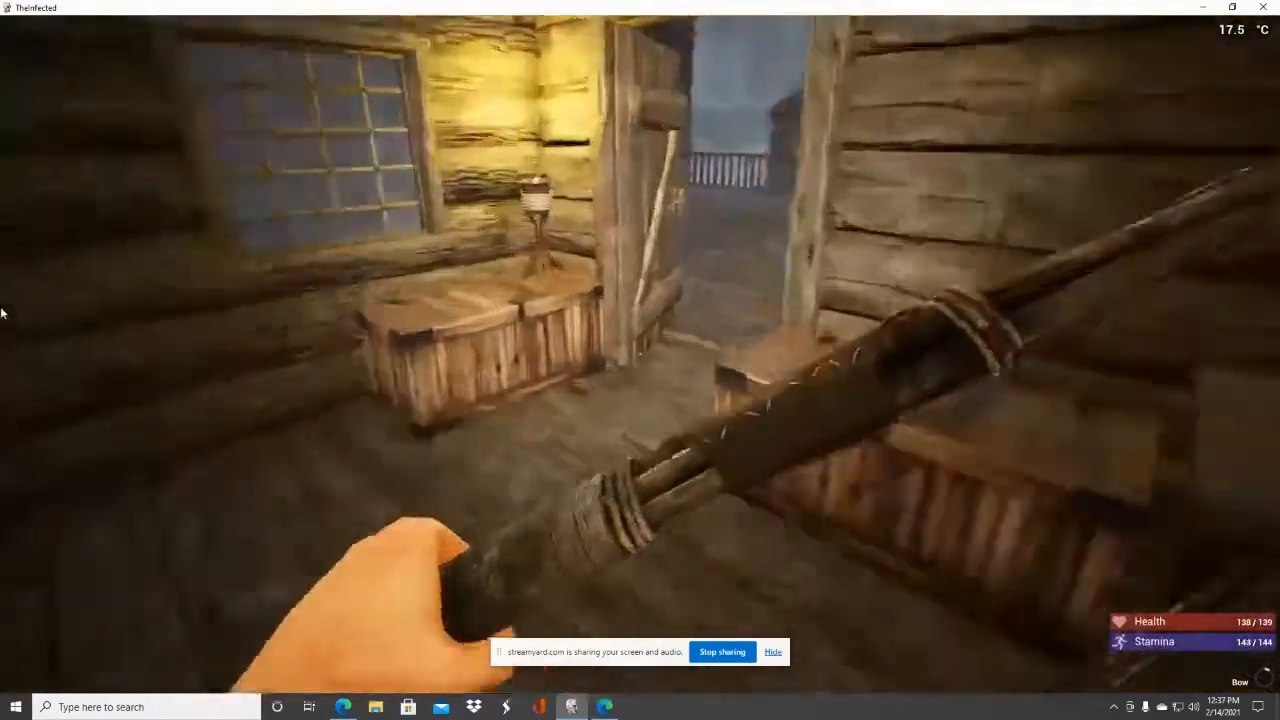
{"action": "mouse_move", "coordinate": [630, 356]}
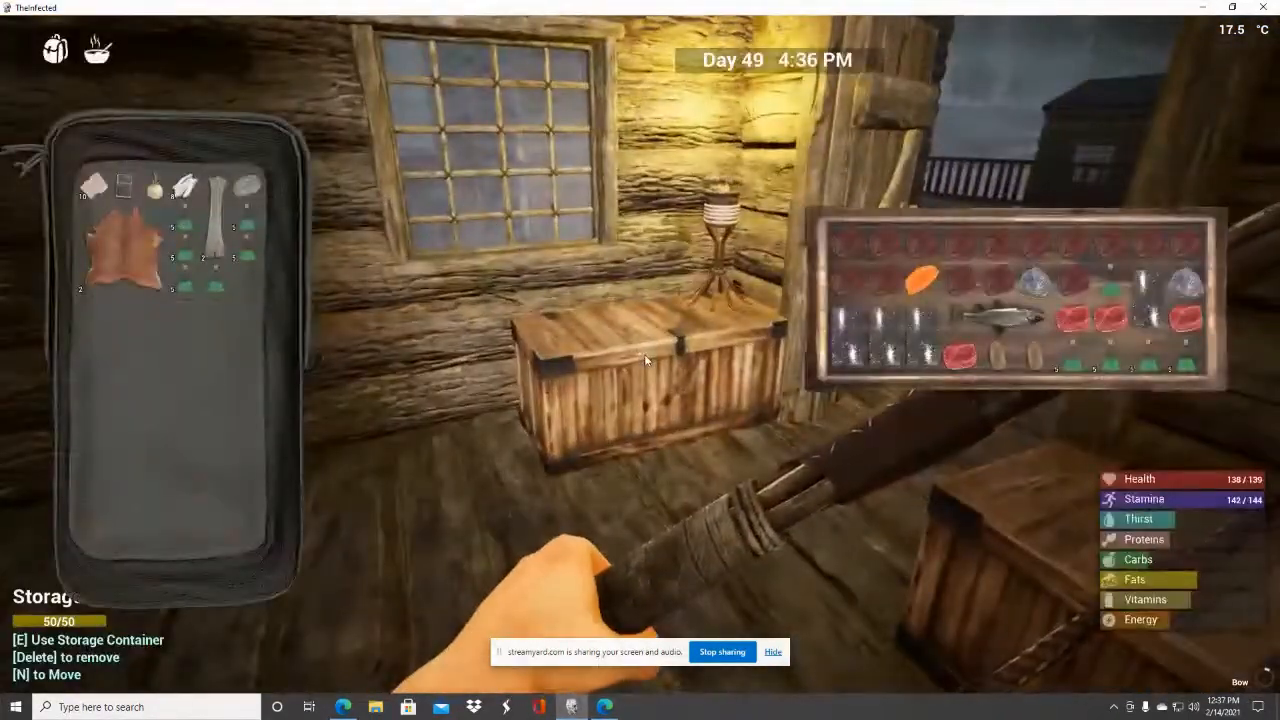
{"action": "mouse_move", "coordinate": [1000, 278]}
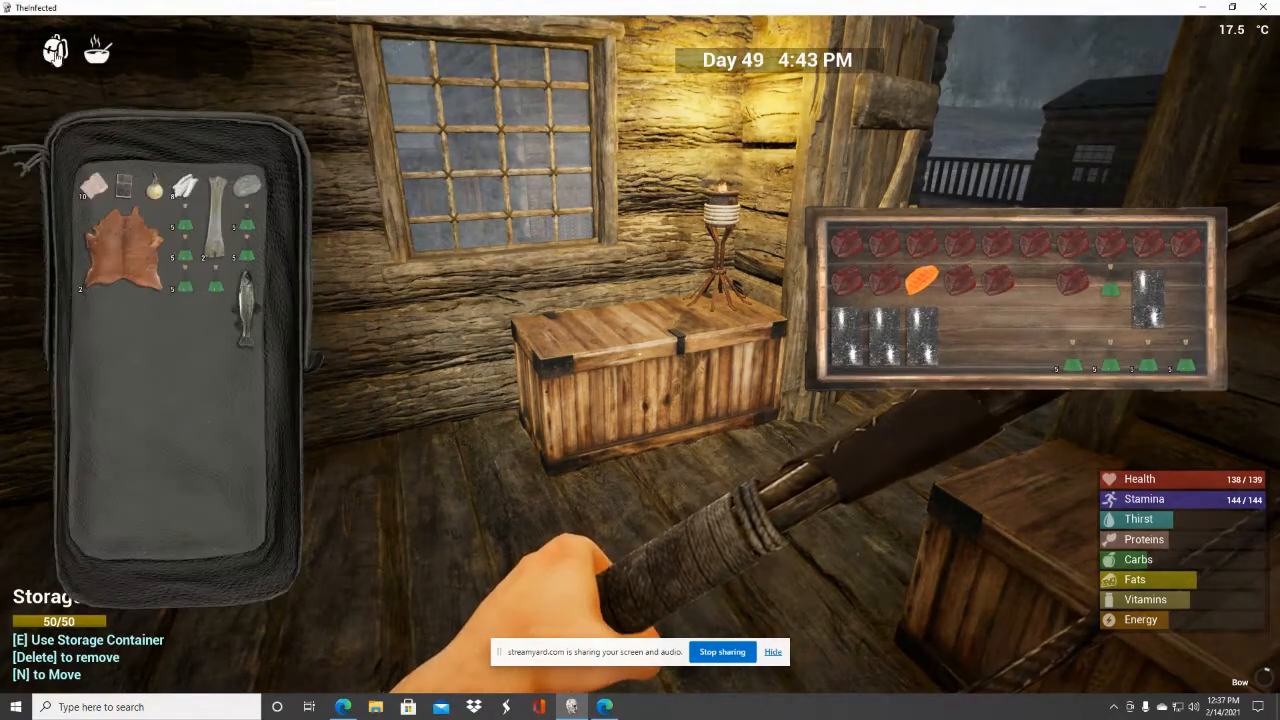
{"action": "mouse_move", "coordinate": [184, 290]}
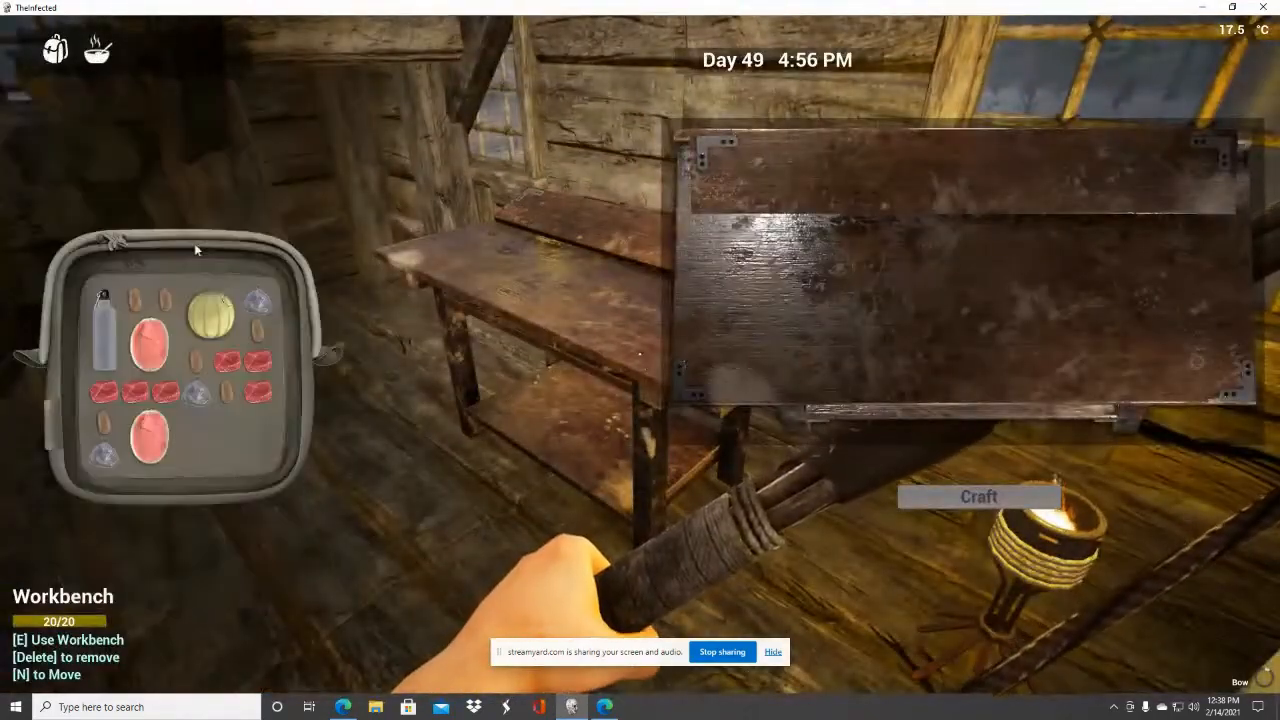
{"action": "mouse_move", "coordinate": [100, 450]}
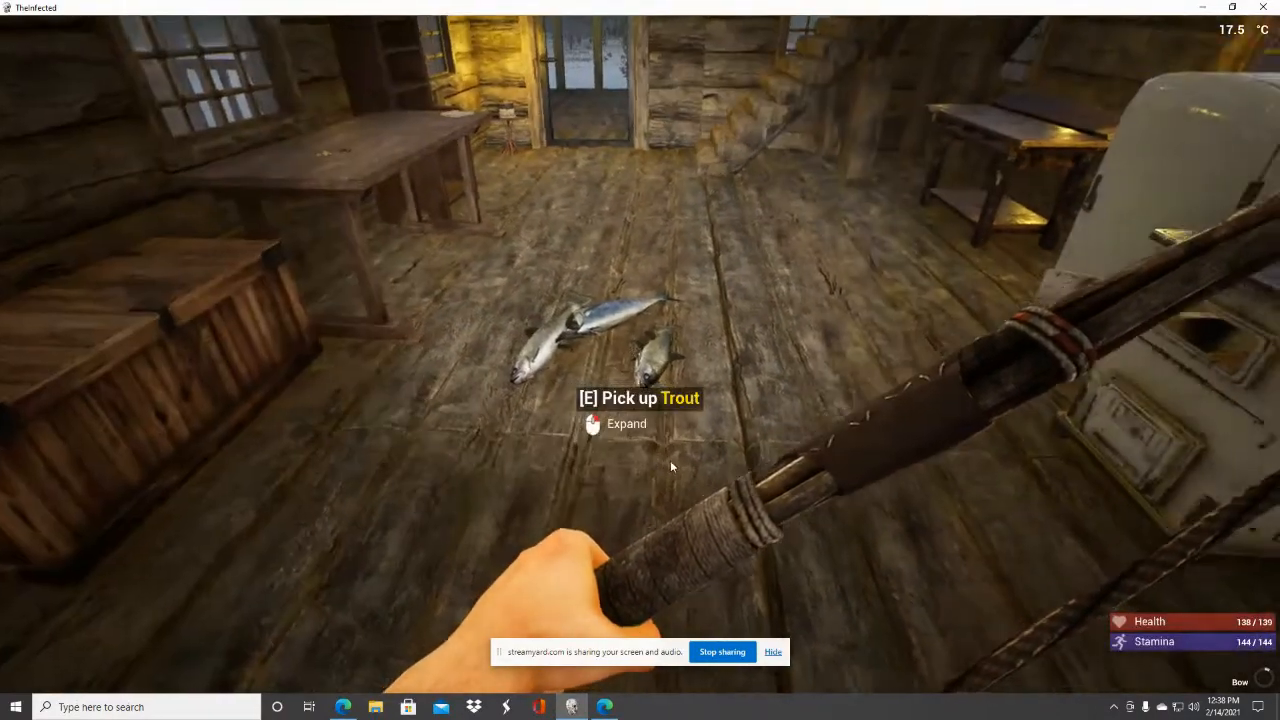
Pick up the trout from the cabin floor.
{"action": "left_click", "coordinate": [626, 424]}
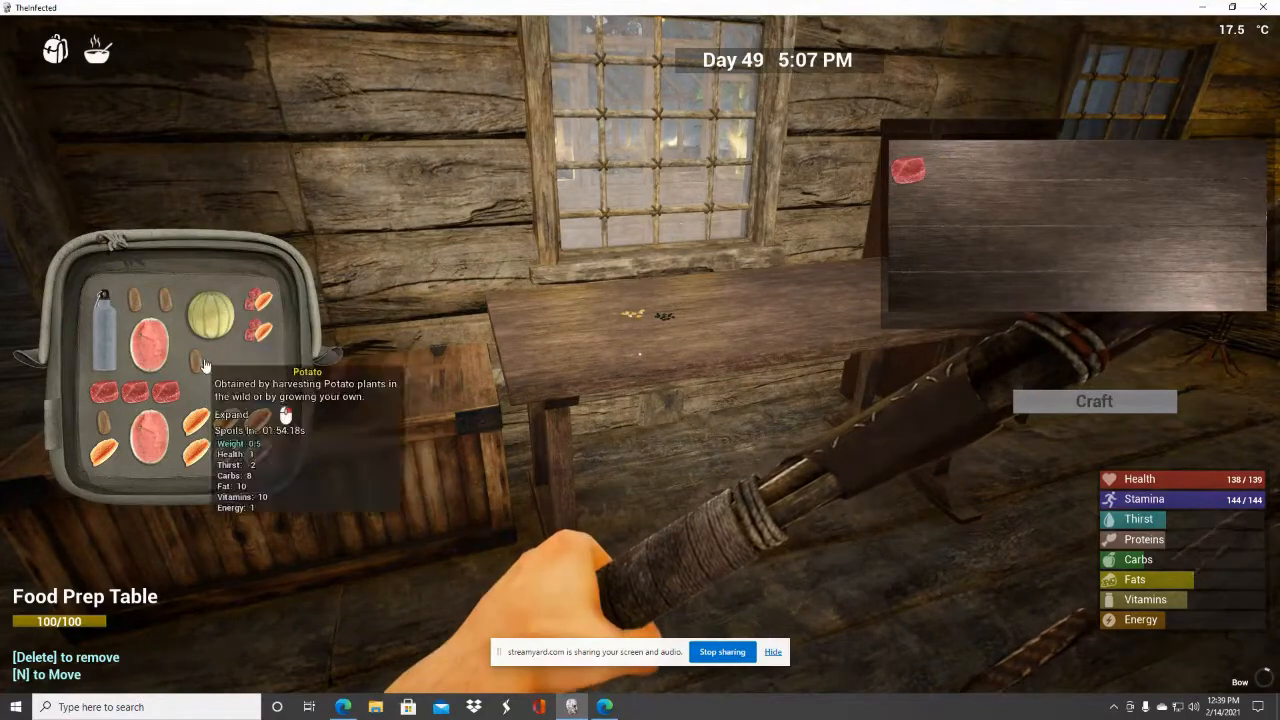
{"action": "mouse_move", "coordinate": [200, 424]}
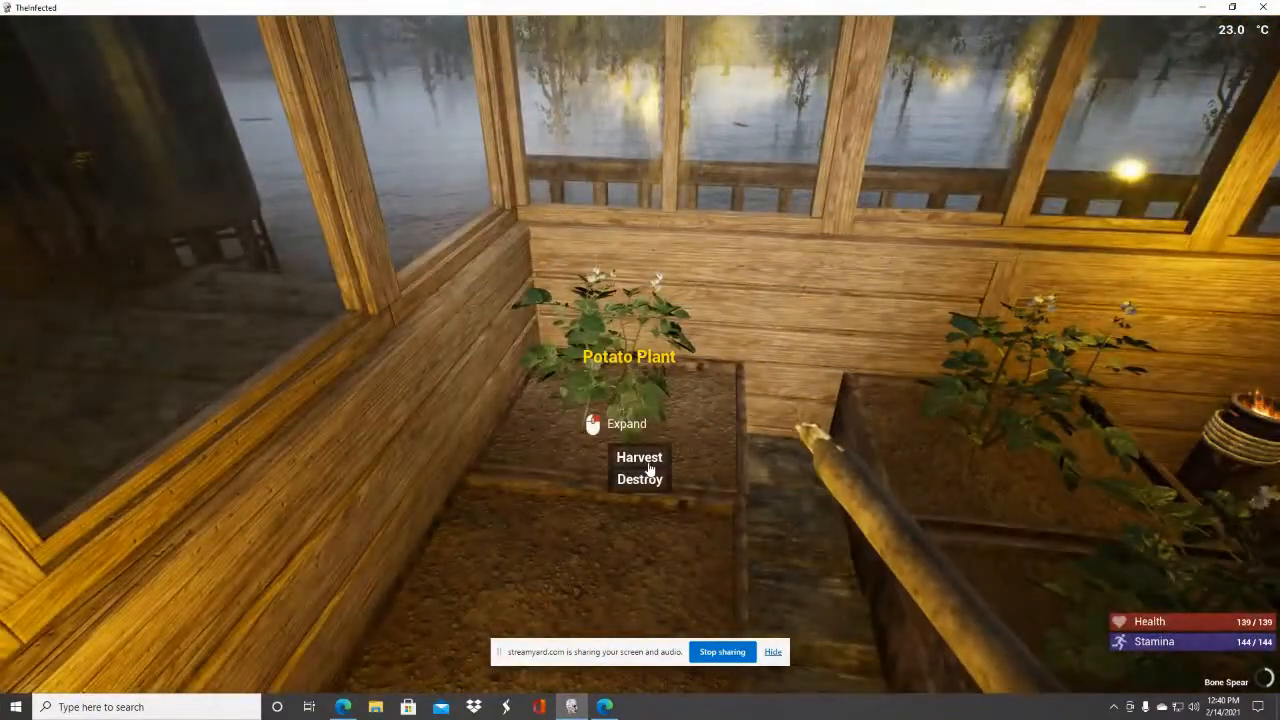
Harvest two ripe potato plants in the greenhouse beds.
{"action": "left_click", "coordinate": [640, 456]}
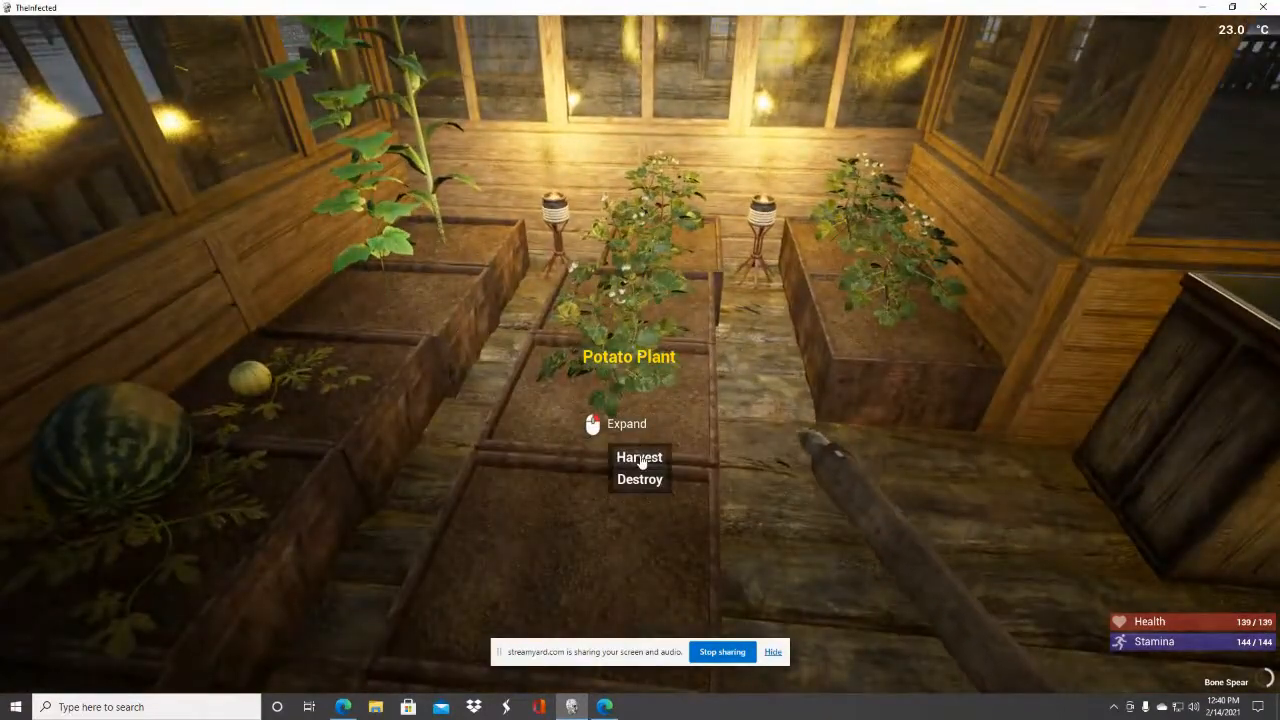
{"action": "left_click", "coordinate": [640, 456]}
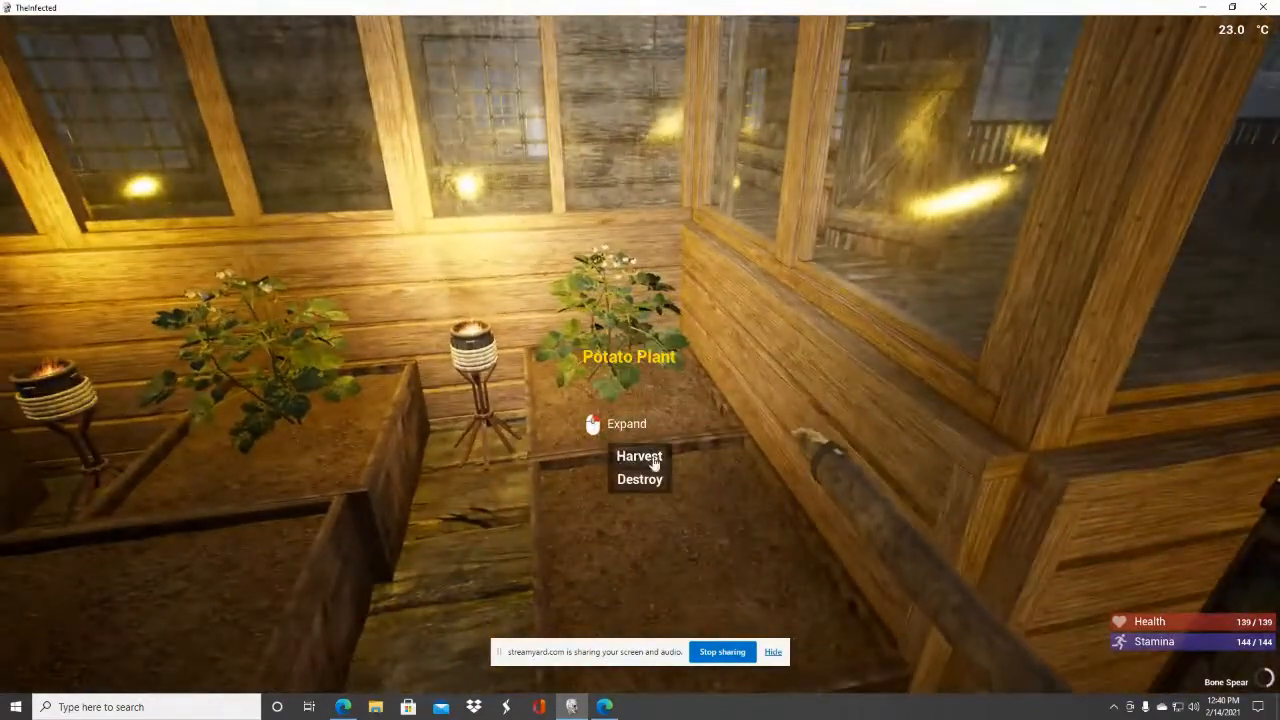
{"action": "mouse_move", "coordinate": [640, 360]}
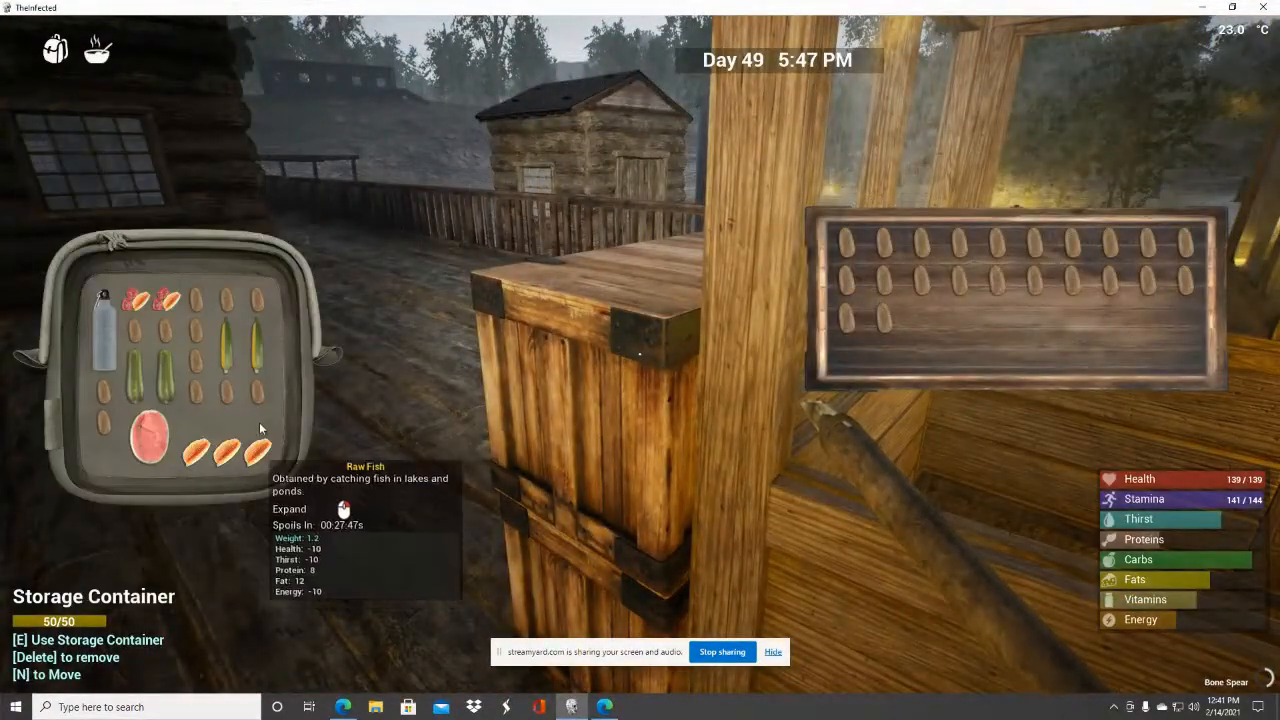
{"action": "mouse_move", "coordinate": [196, 300]}
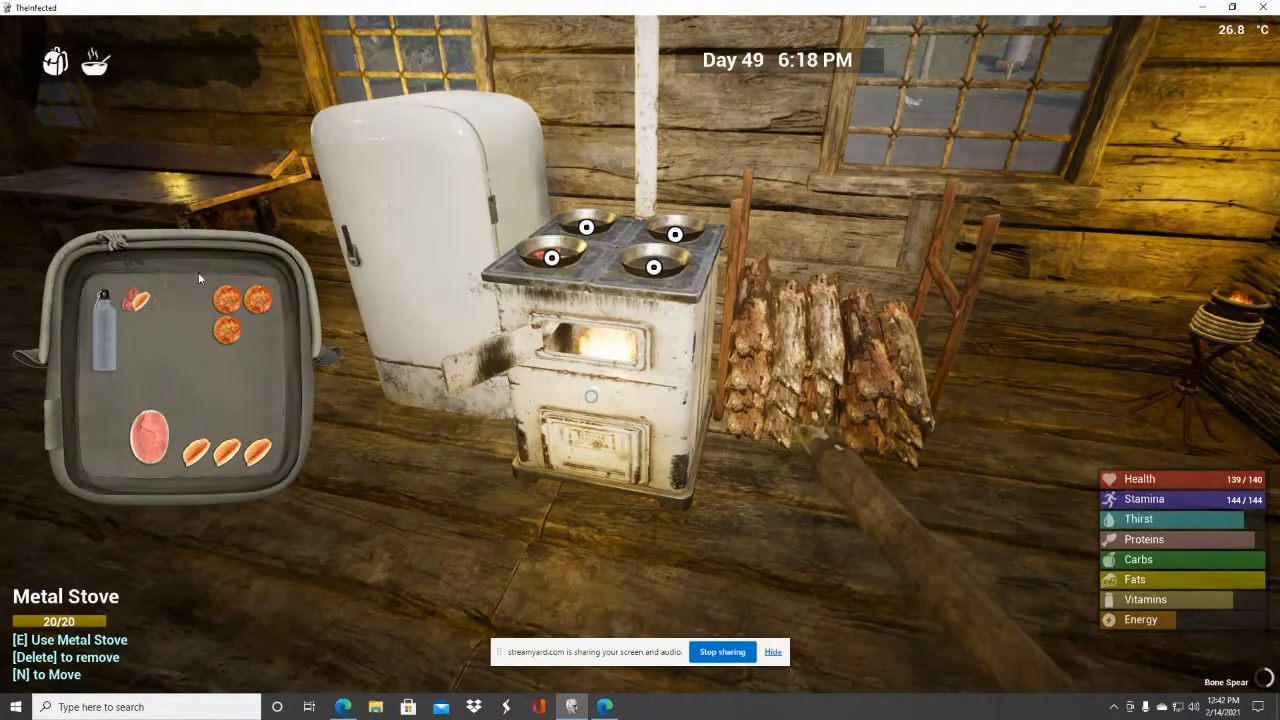
{"action": "mouse_move", "coordinate": [104, 330]}
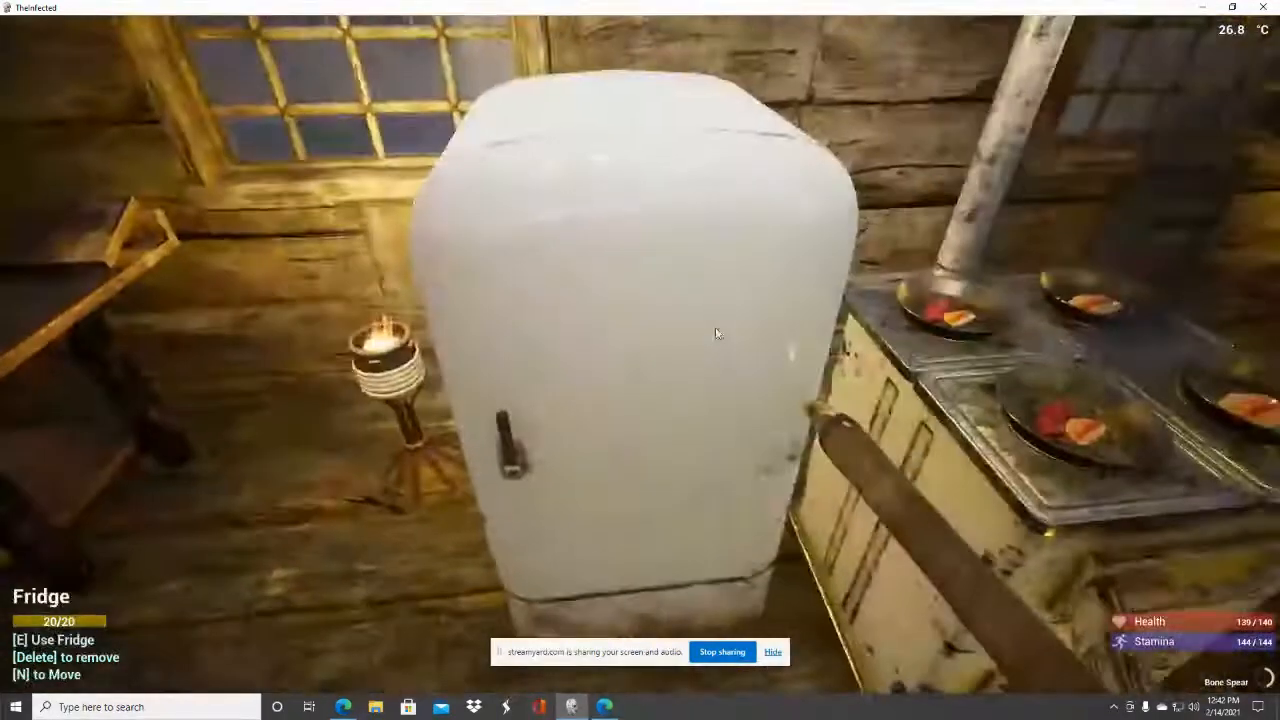
Look inside the fridge at the cooked meals, then bring up the pause menu on the deck.
{"action": "key", "text": "e"}
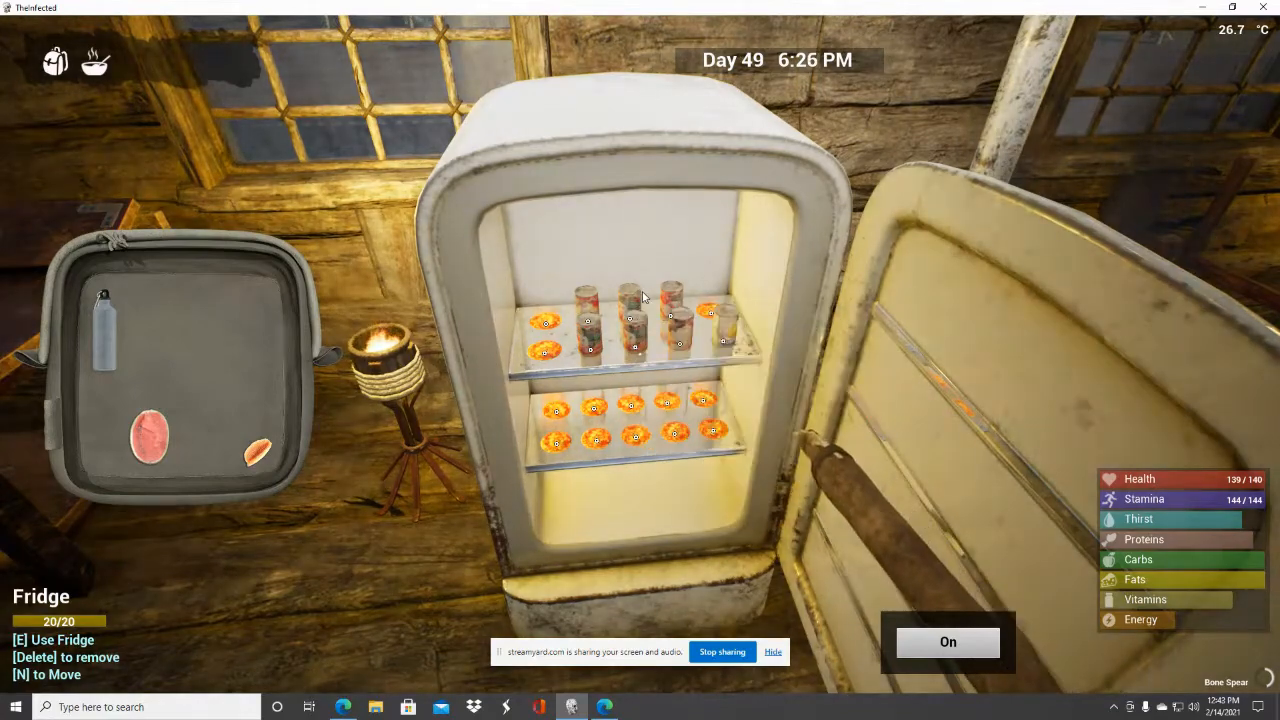
{"action": "mouse_move", "coordinate": [630, 316]}
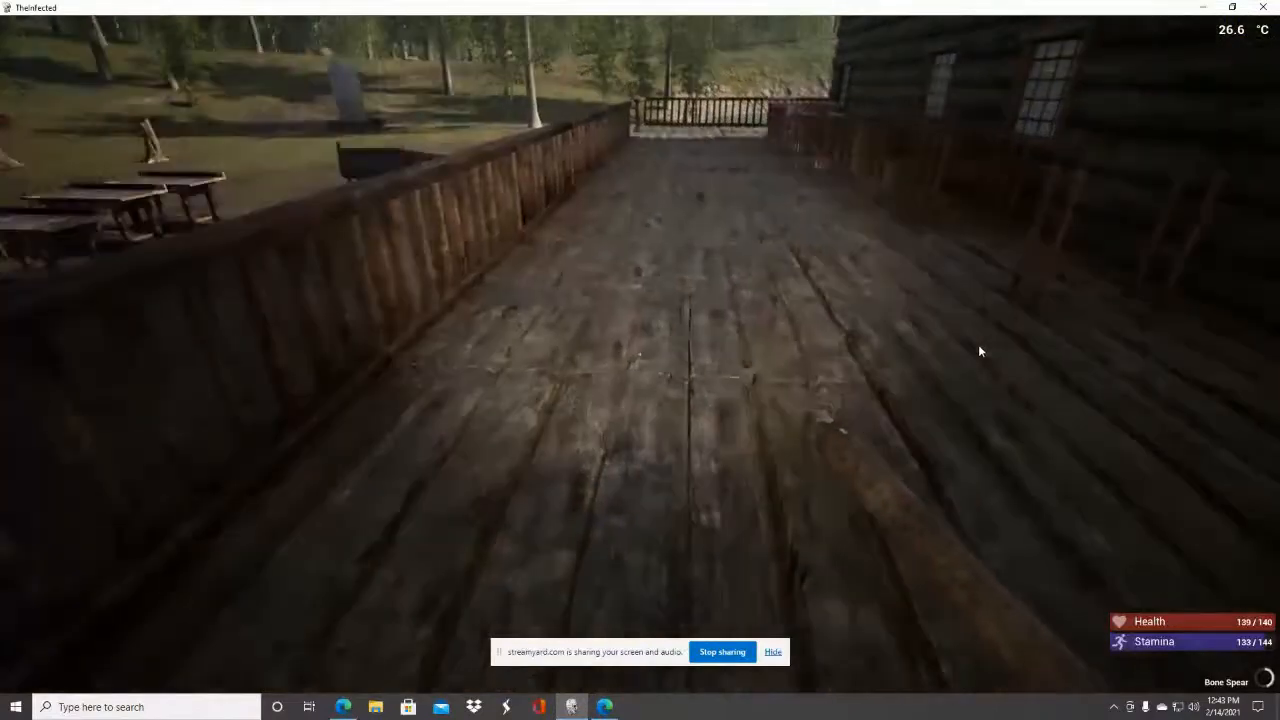
{"action": "key", "text": "Escape"}
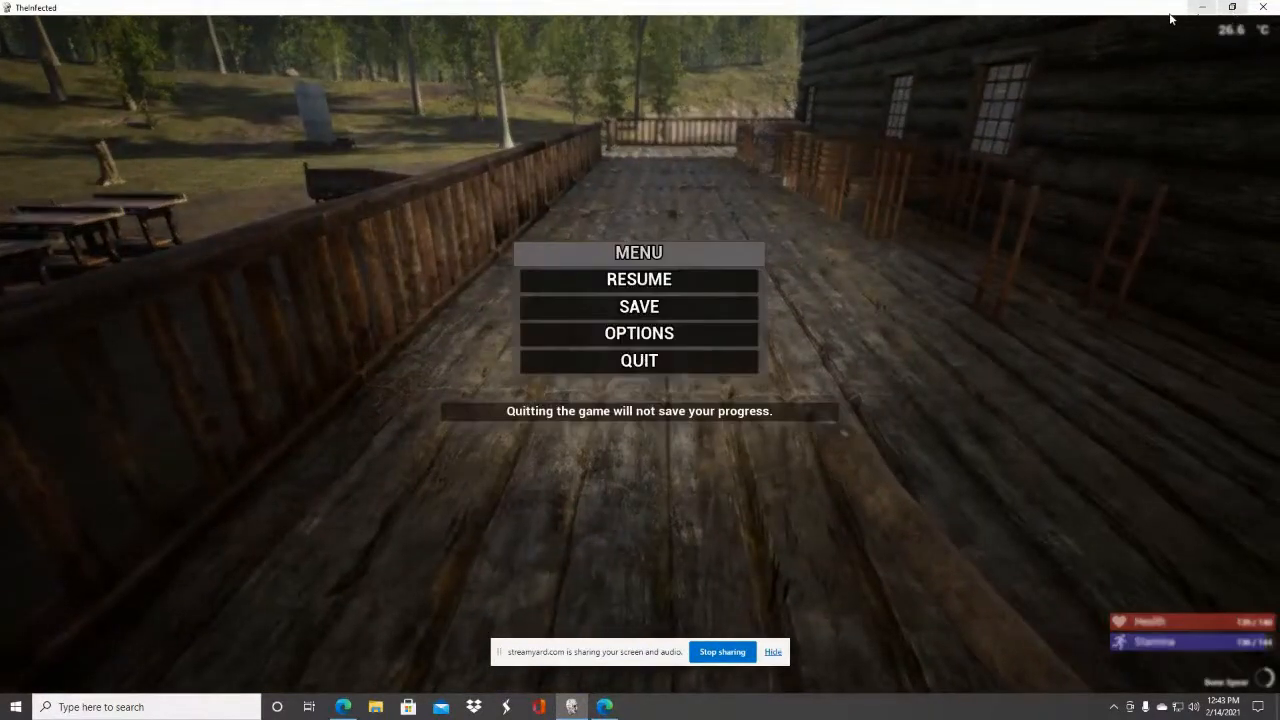